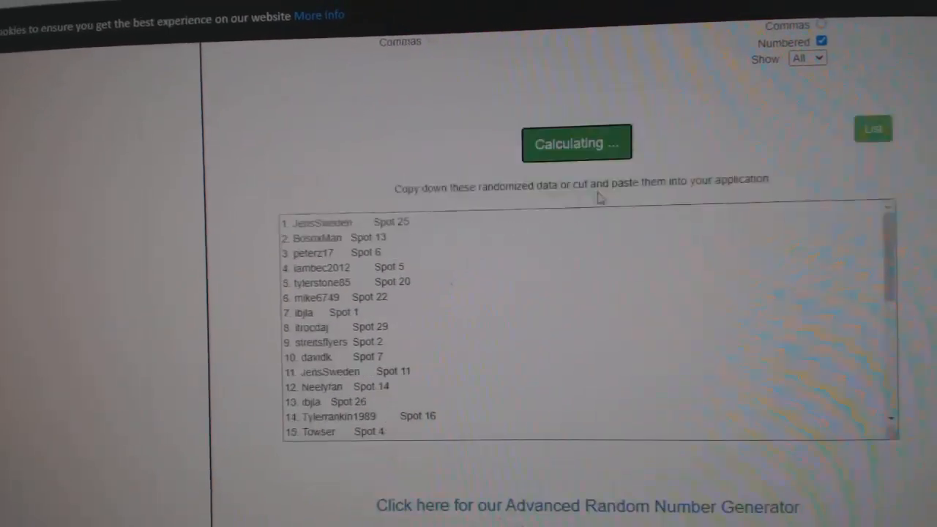
Step: Randomize the pasted NHL team names into a numbered random list
{"action": "left_click", "coordinate": [577, 143]}
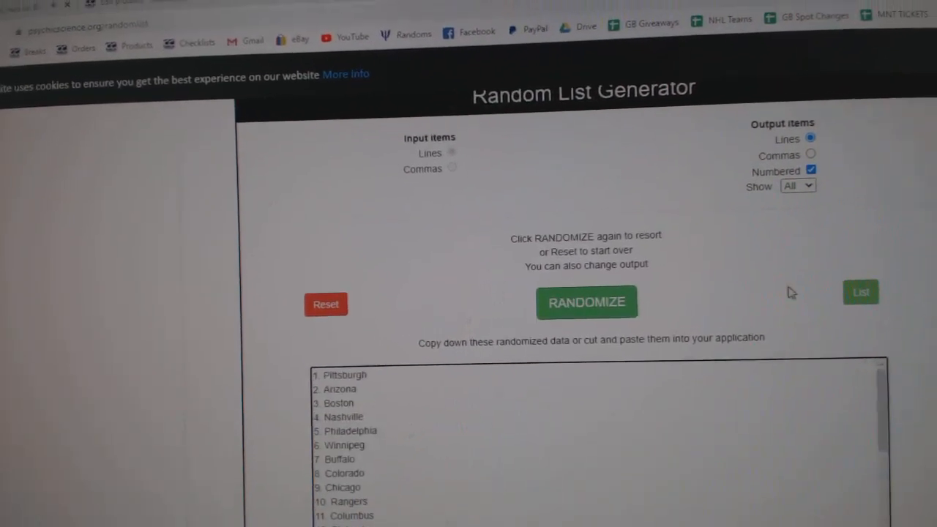
Step: Reshuffle the team list so New Jersey leads, then copy it for the sheet
{"action": "left_click", "coordinate": [586, 302]}
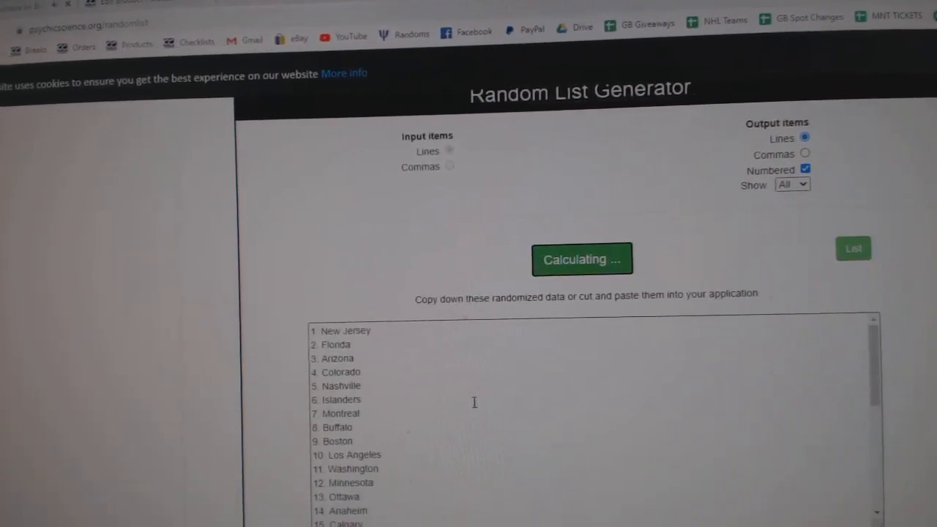
{"action": "right_click", "coordinate": [366, 373]}
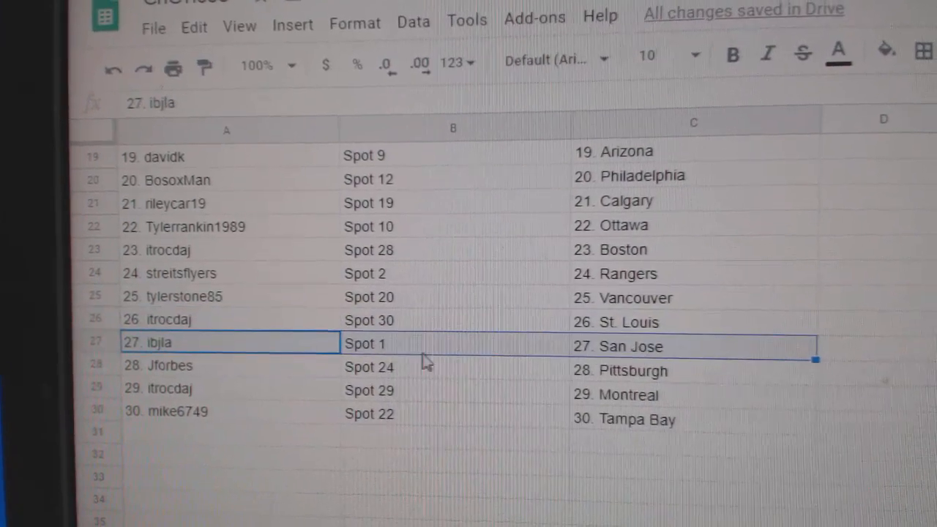
Step: Select the row-29 'itrocdaj' name entry while reviewing the finished name-spot-team pairings
{"action": "left_click", "coordinate": [226, 391]}
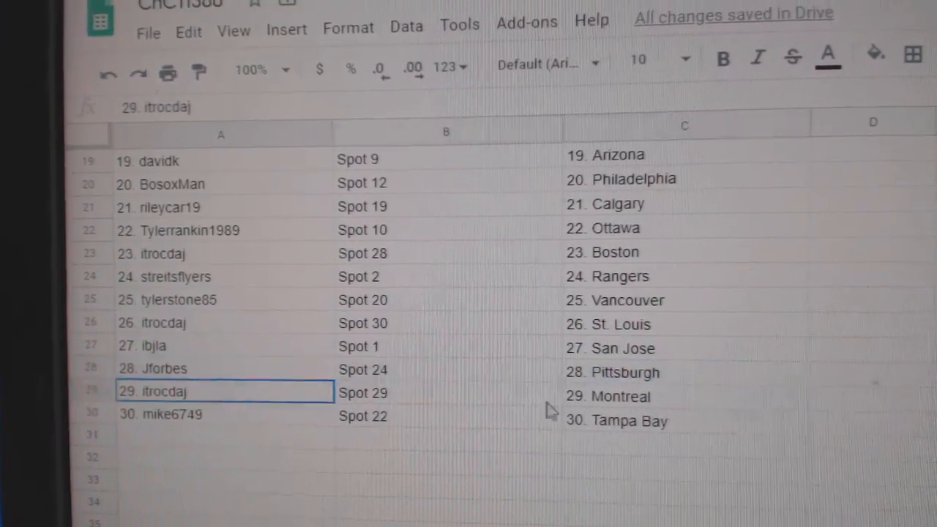